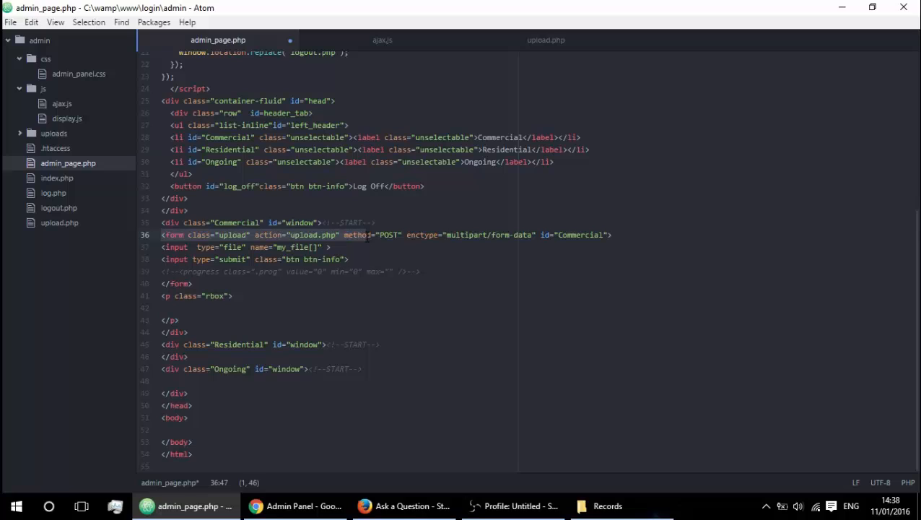
Add multiple="" to the my_file[] file input in admin_page.php's upload form.
left_click(485, 234)
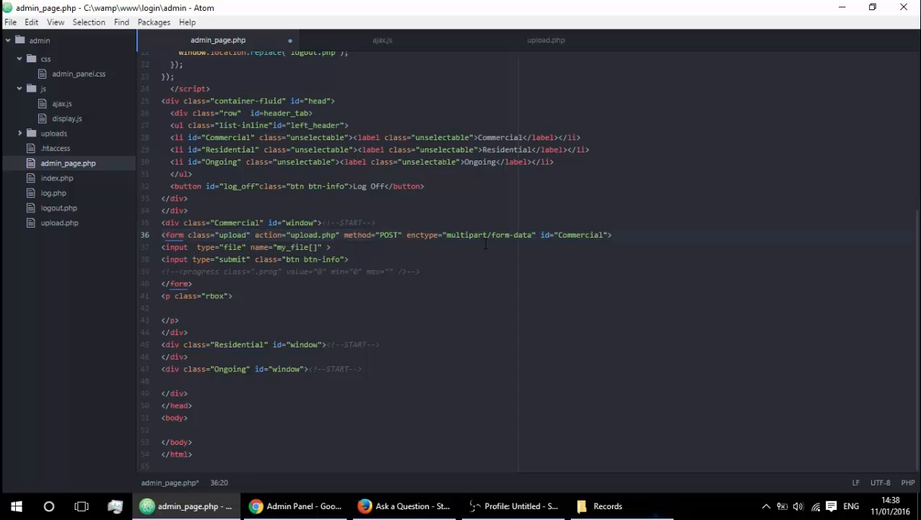
left_click(605, 234)
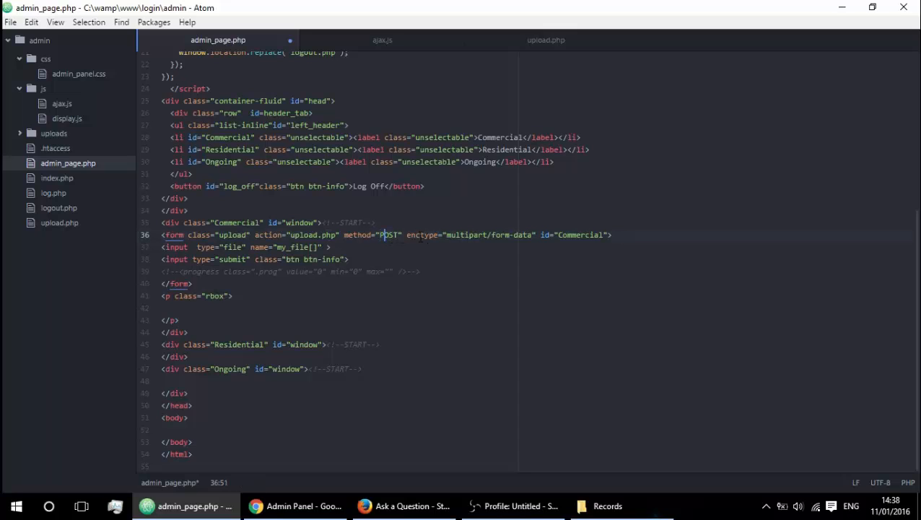
left_click(374, 223)
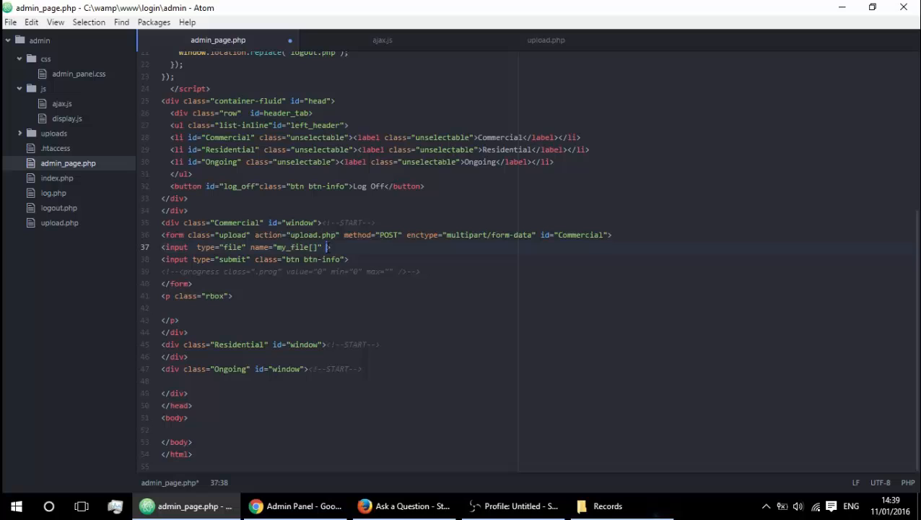
mouse_move(508, 260)
type("multiple=\"\"")
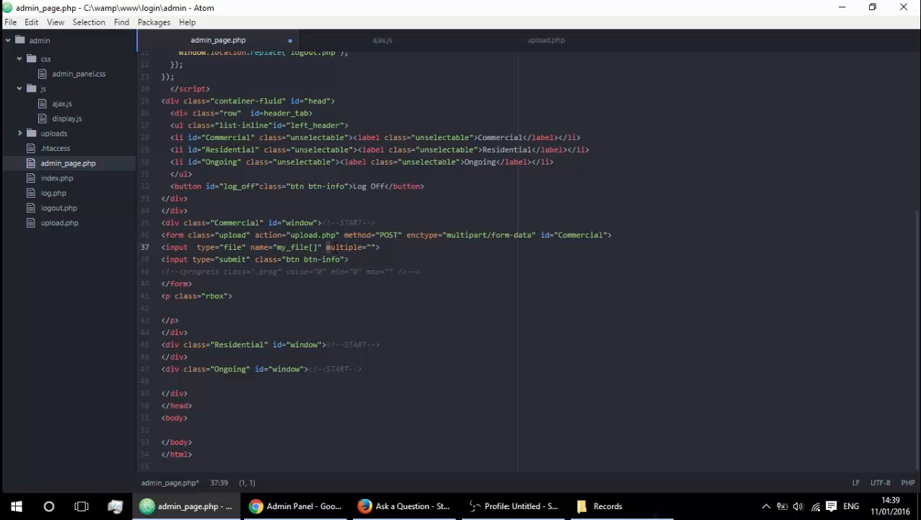
left_click(376, 246)
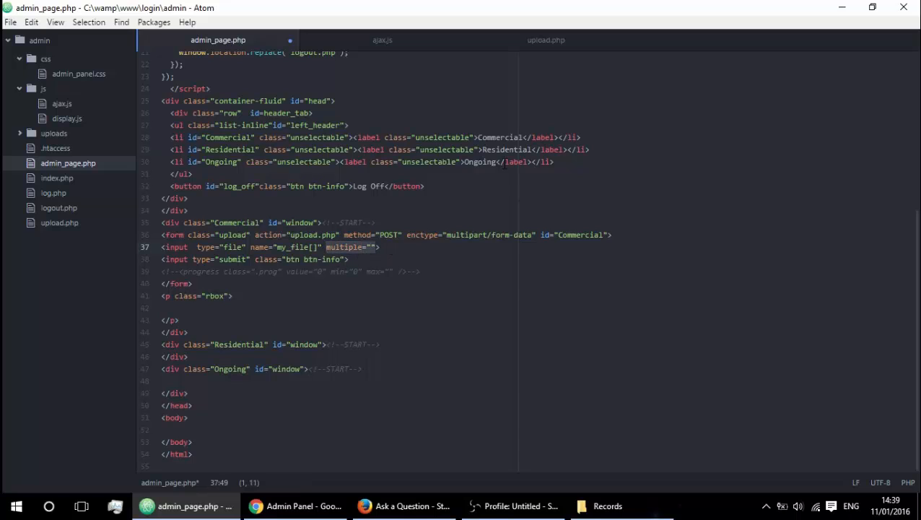
left_click(242, 272)
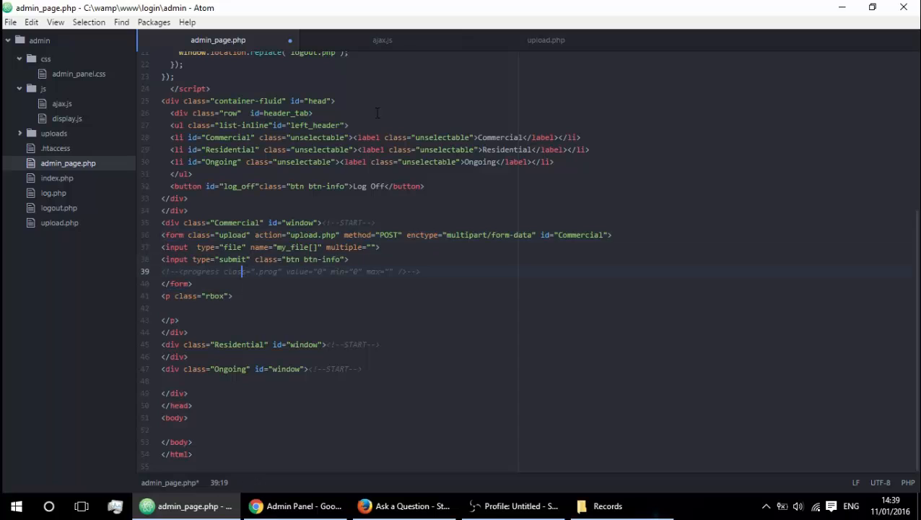
mouse_move(382, 40)
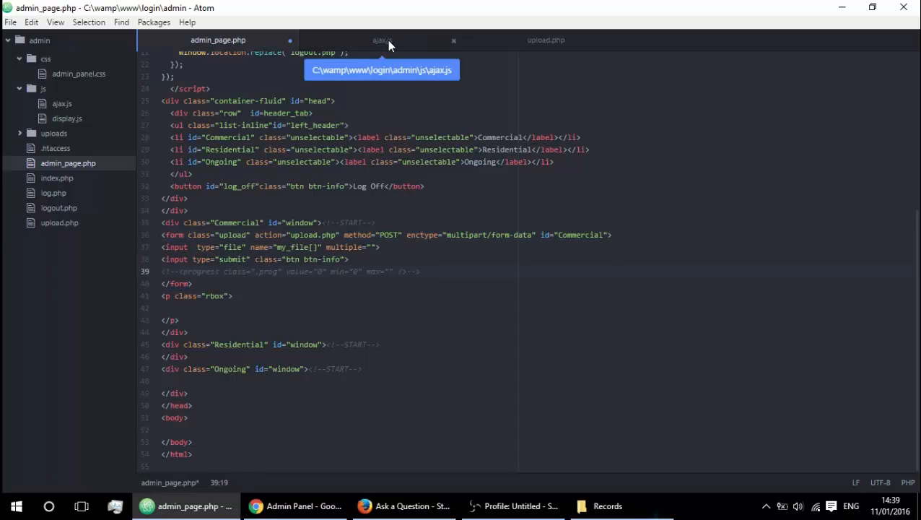
Review the form.upload submit handler in ajax.js and its FormData append lines.
left_click(381, 41)
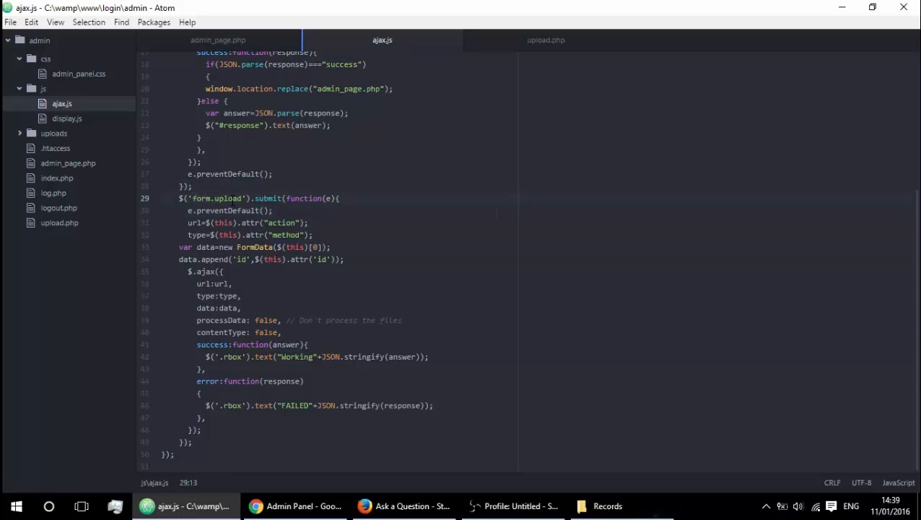
left_click(329, 198)
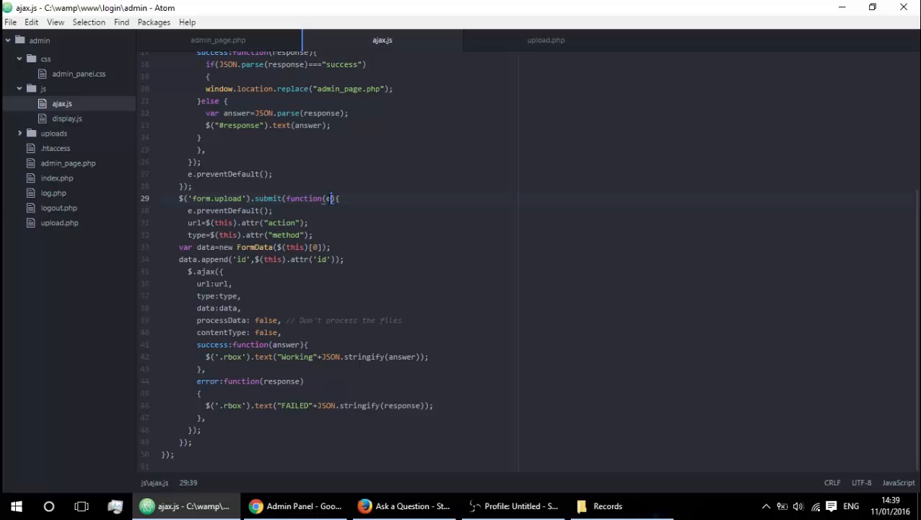
left_click(205, 211)
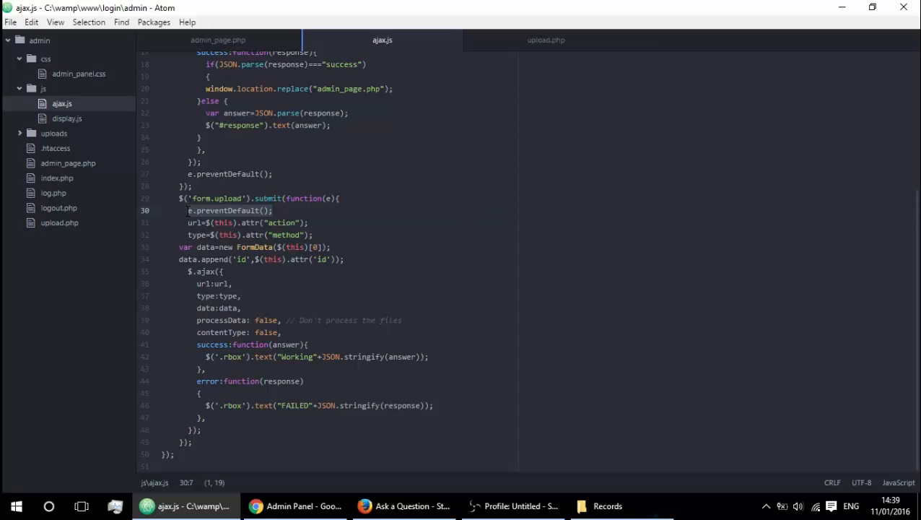
left_click(275, 211)
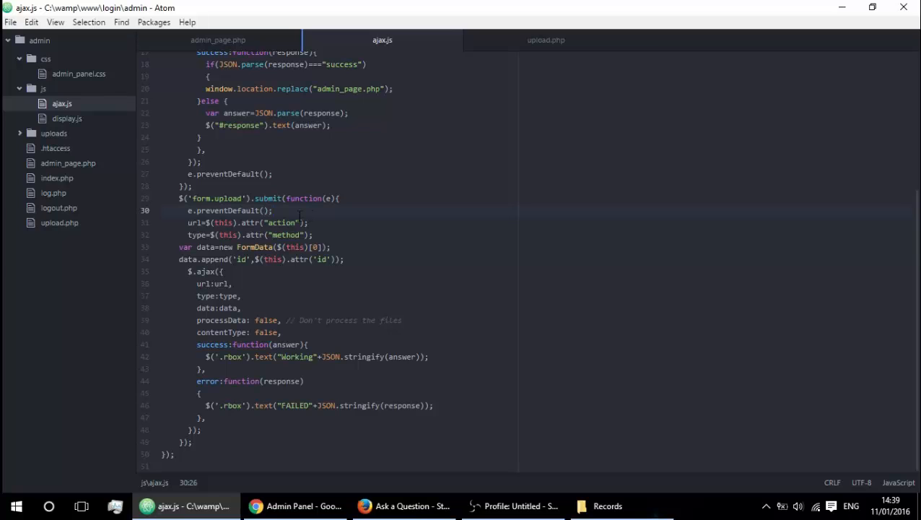
left_click(273, 211)
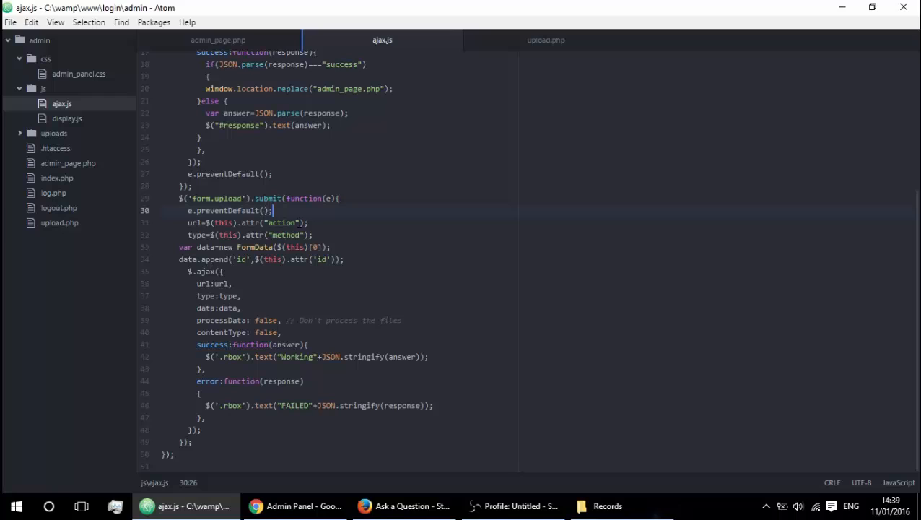
left_click(333, 223)
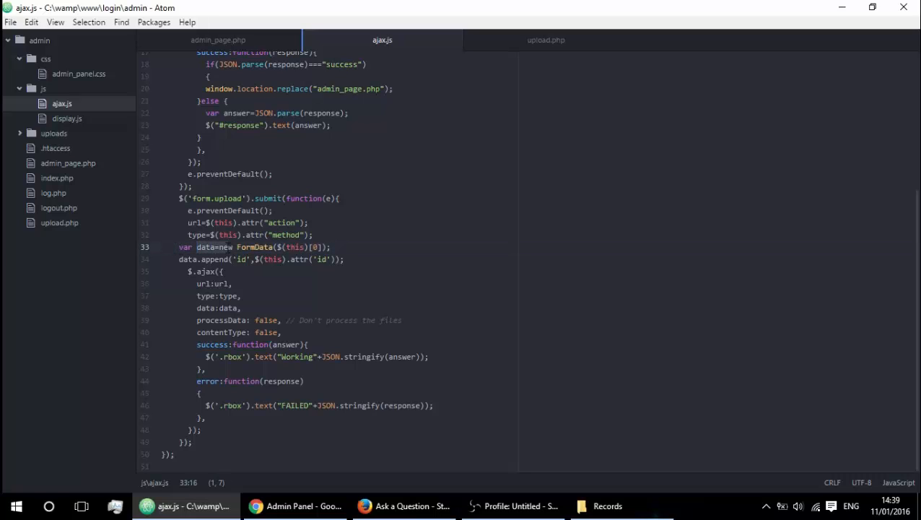
left_click(208, 247)
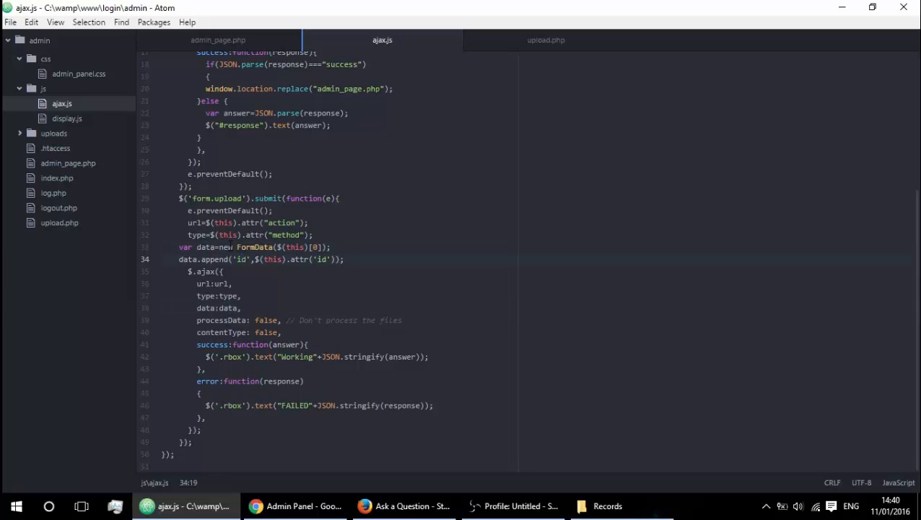
left_click(231, 245)
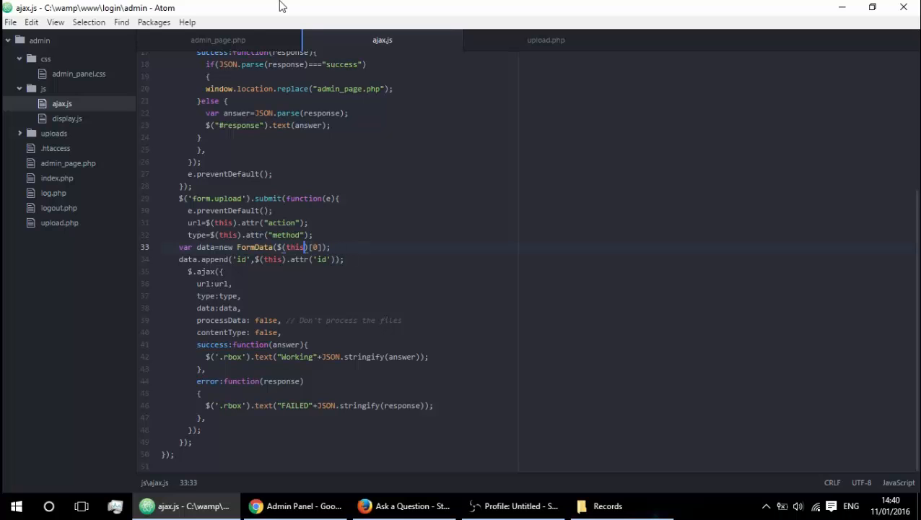
left_click(218, 40)
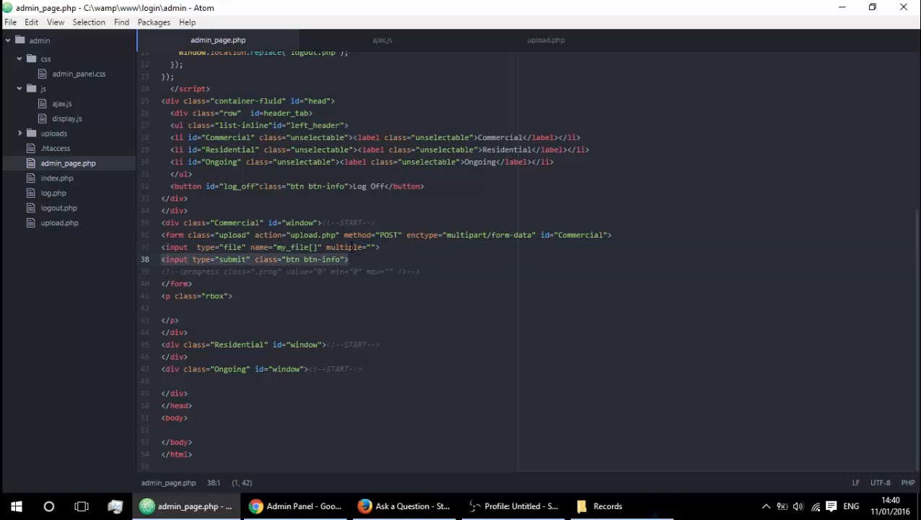
left_click(352, 246)
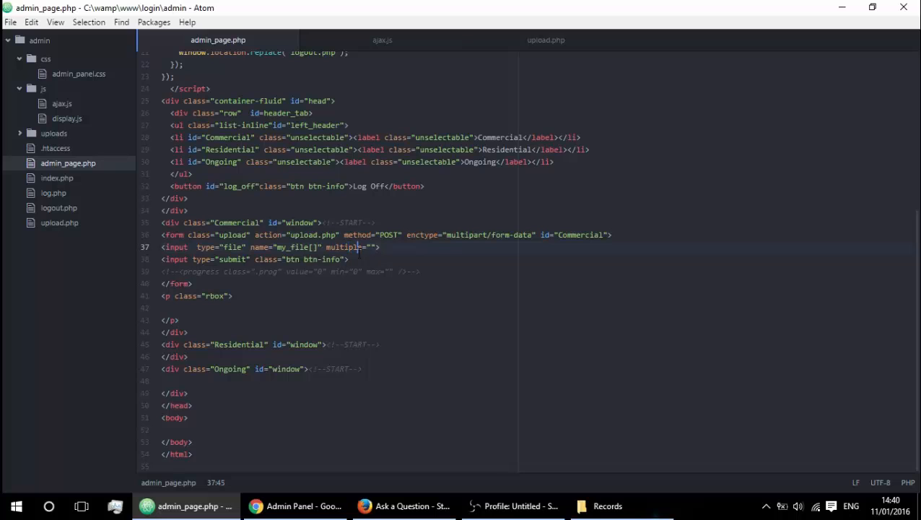
left_click(381, 41)
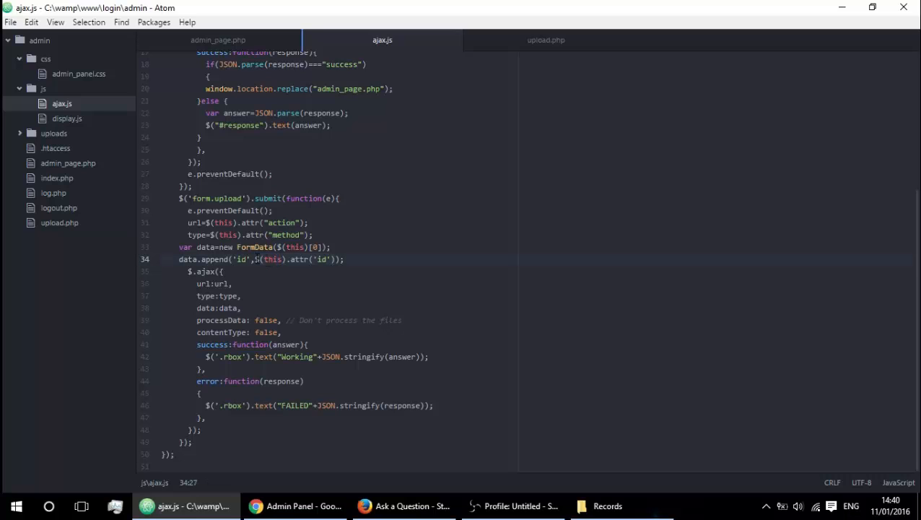
left_click(218, 41)
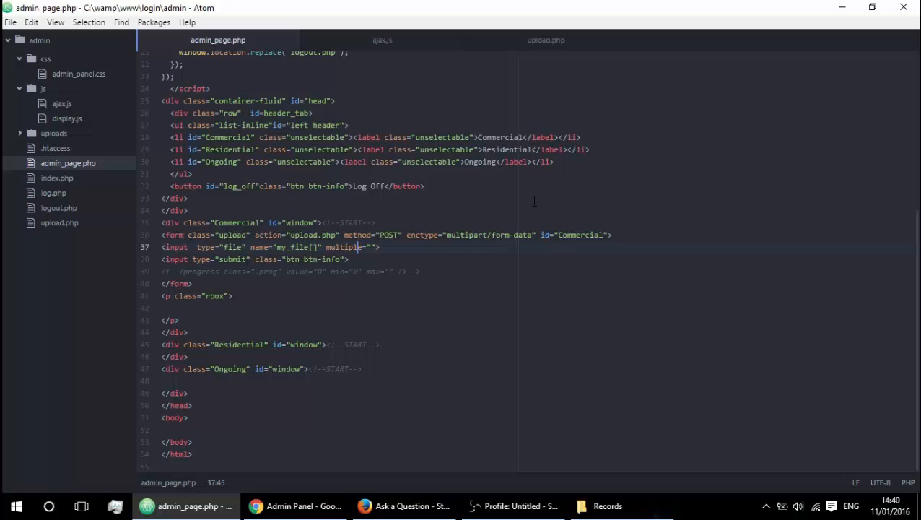
left_click(381, 41)
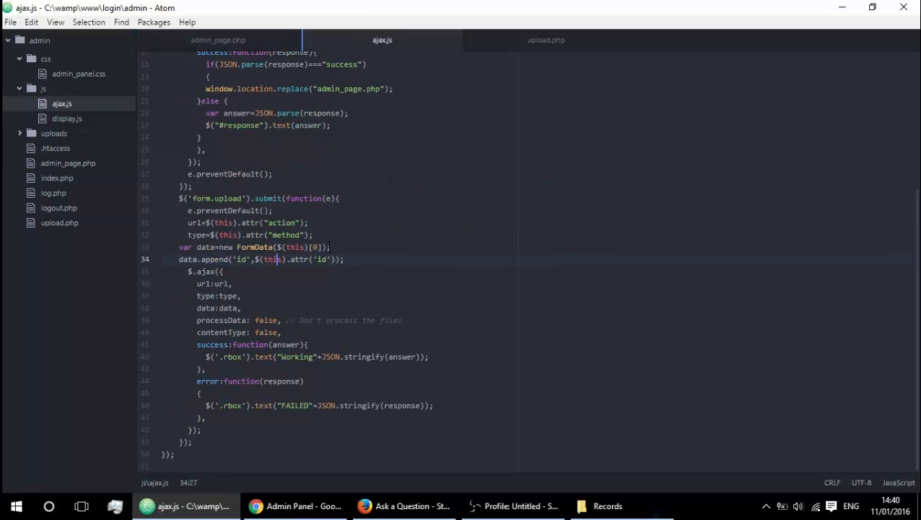
Look over the $.ajax call's url, processData and success lines, then return to admin_page.php.
left_click(189, 271)
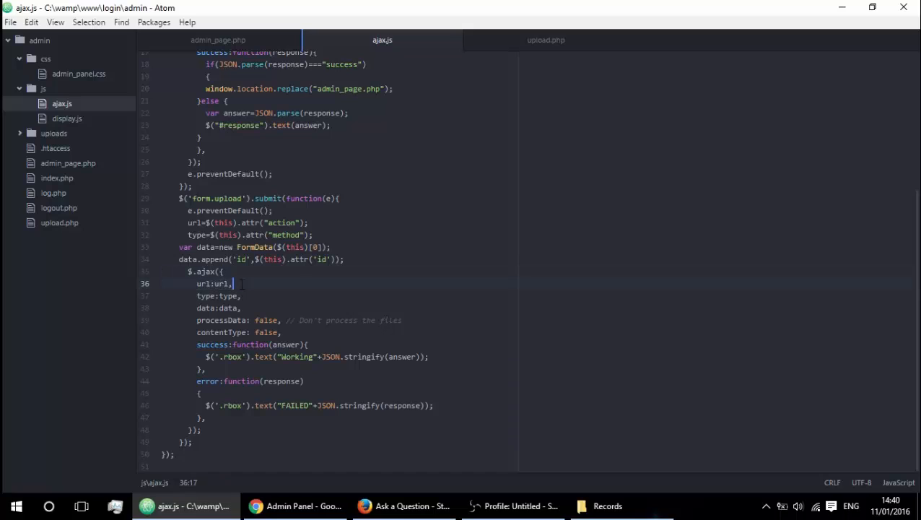
left_click(307, 222)
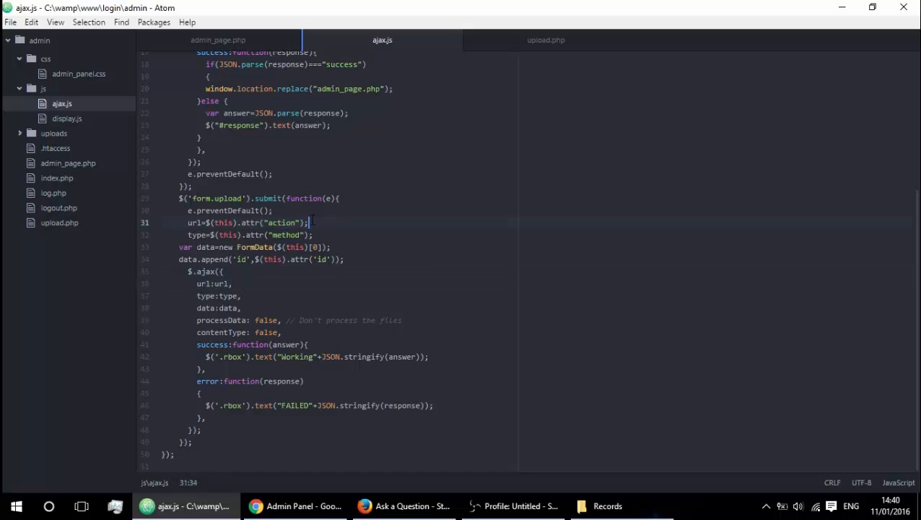
left_click(240, 294)
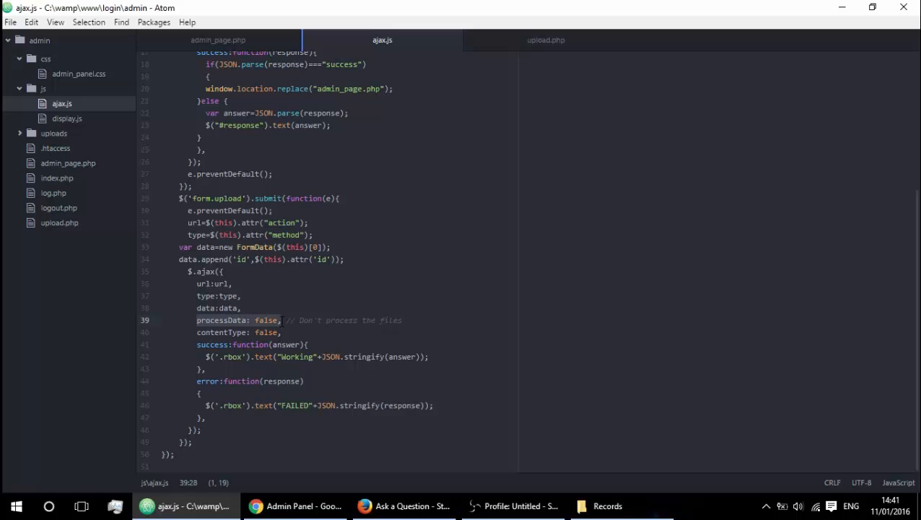
left_click(404, 320)
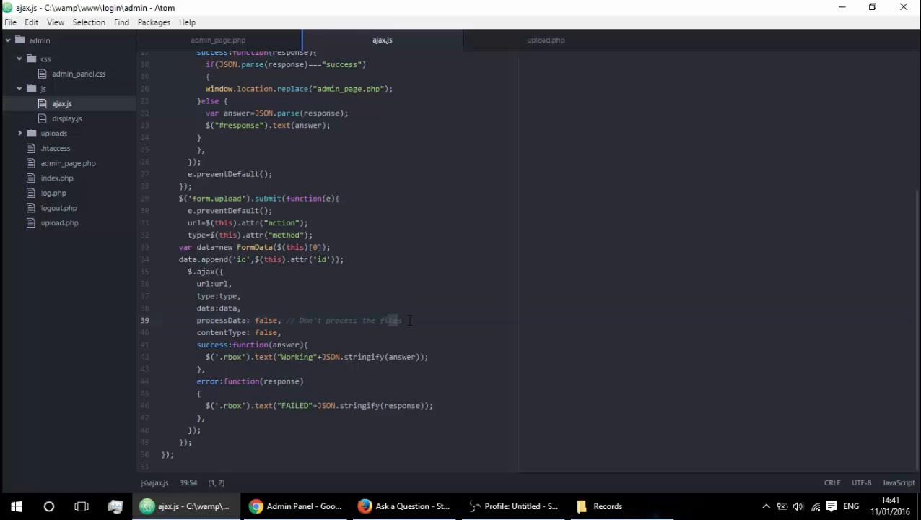
left_click(404, 320)
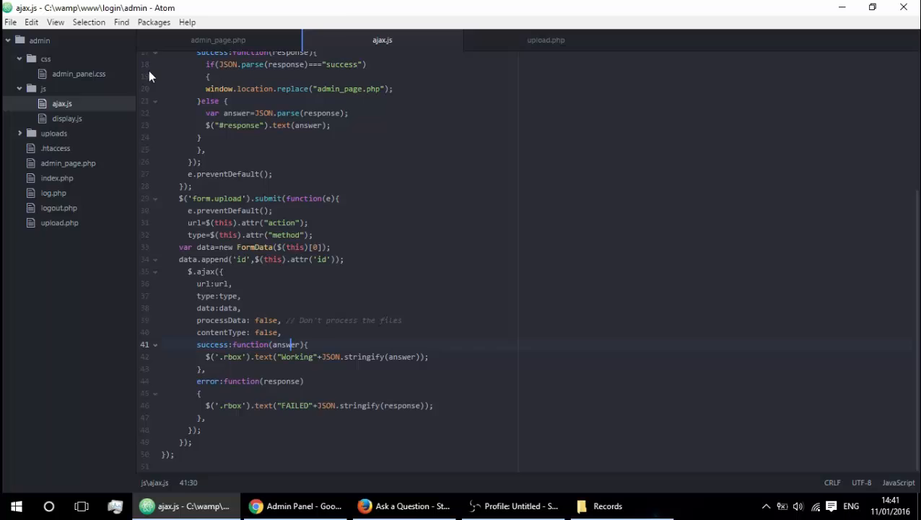
left_click(218, 40)
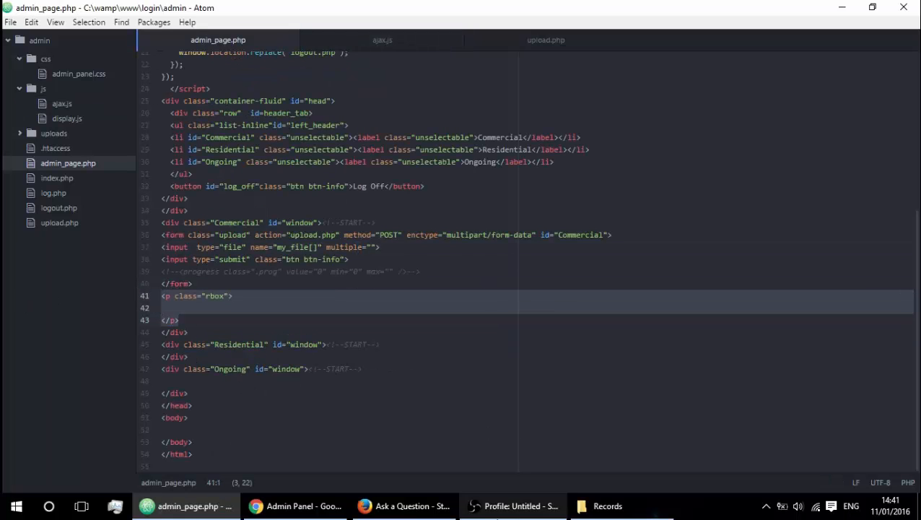
Tighten upload.php so echo json_encode($_FILES) directly follows the opening tag.
left_click(545, 40)
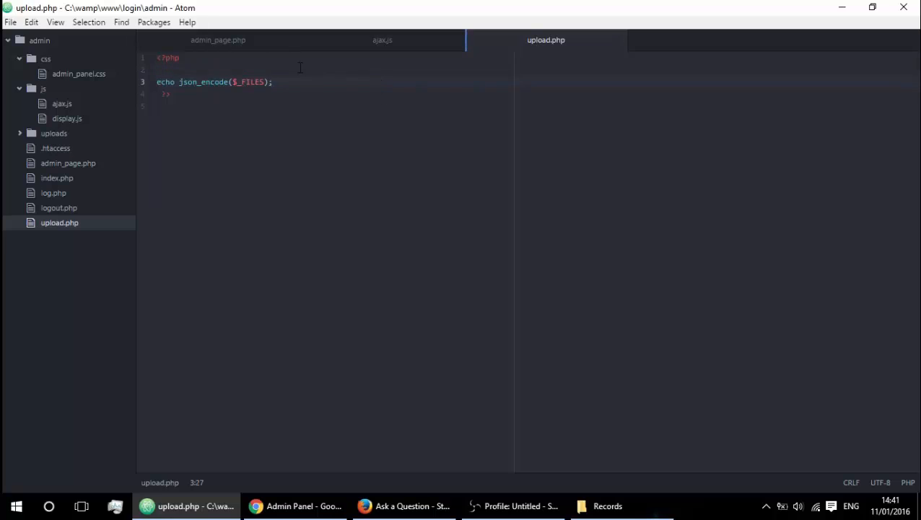
key("Backspace")
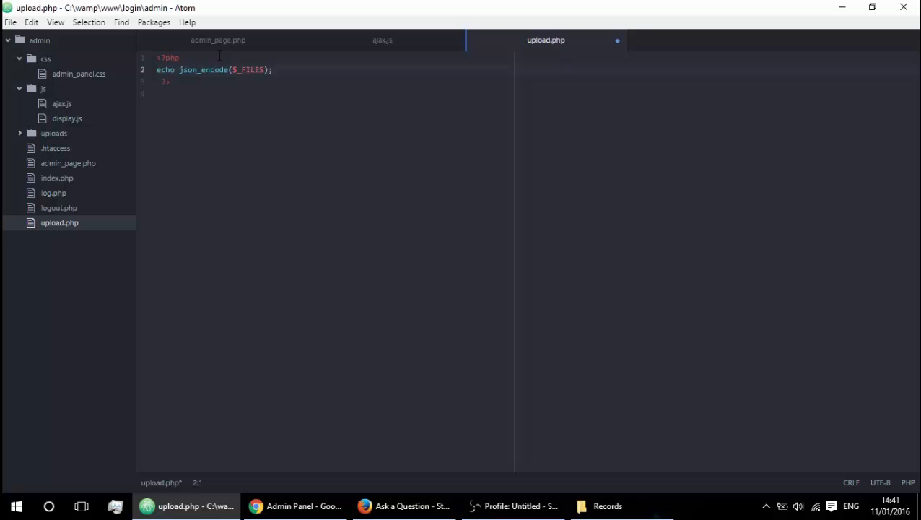
double_click(249, 69)
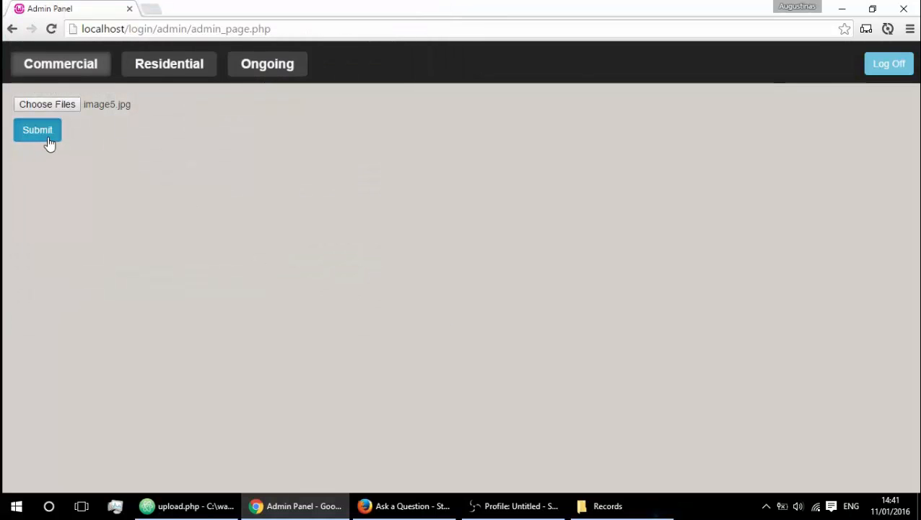
Submit image5.jpg and read the echoed JSON: name, image/jpeg type, tmp_name, error 0, size.
left_click(37, 130)
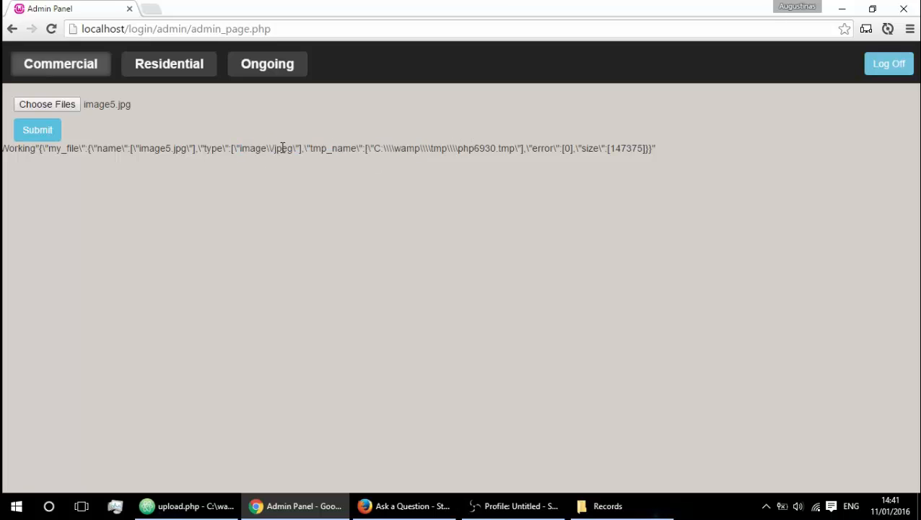
mouse_move(237, 148)
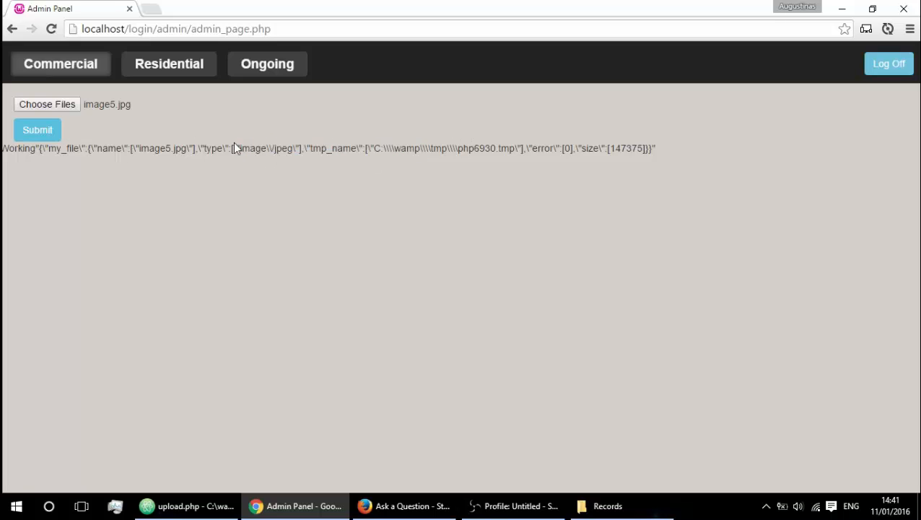
double_click(64, 147)
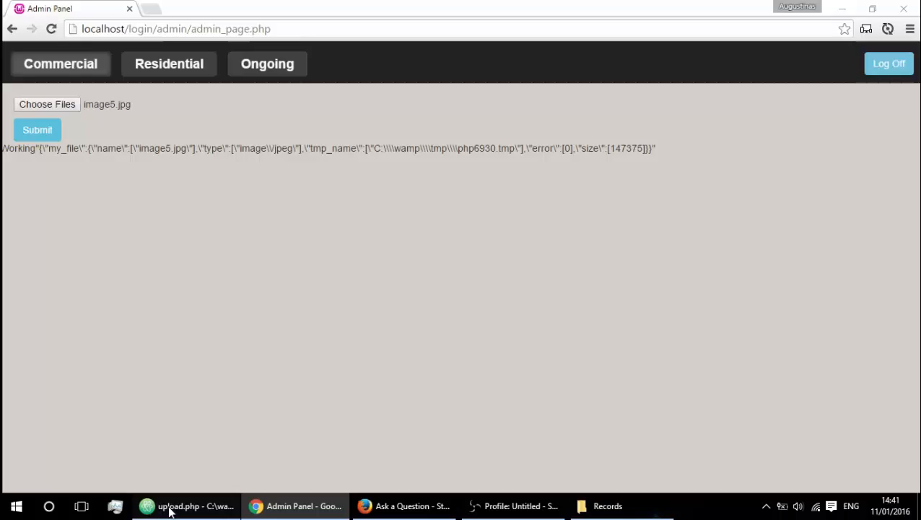
Change upload.php to echo json_encode($_POST), save it, and reload the admin page.
left_click(176, 505)
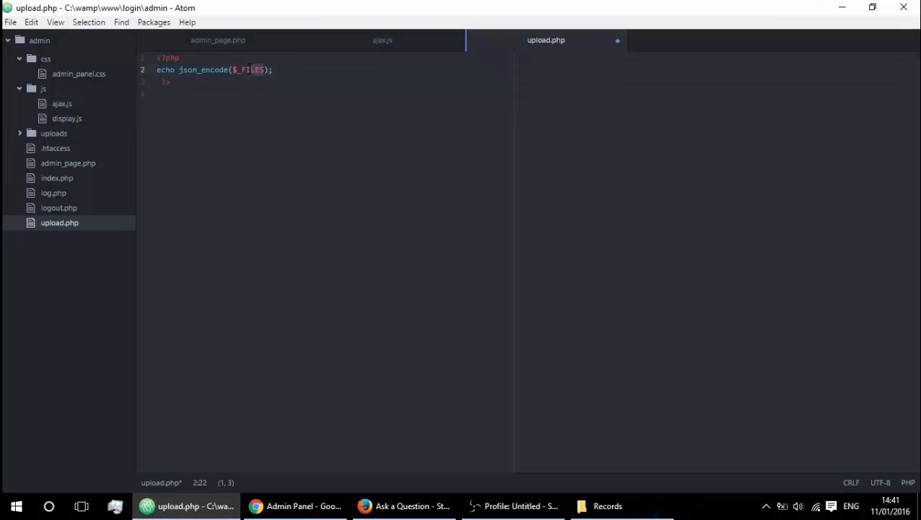
type("$_POST")
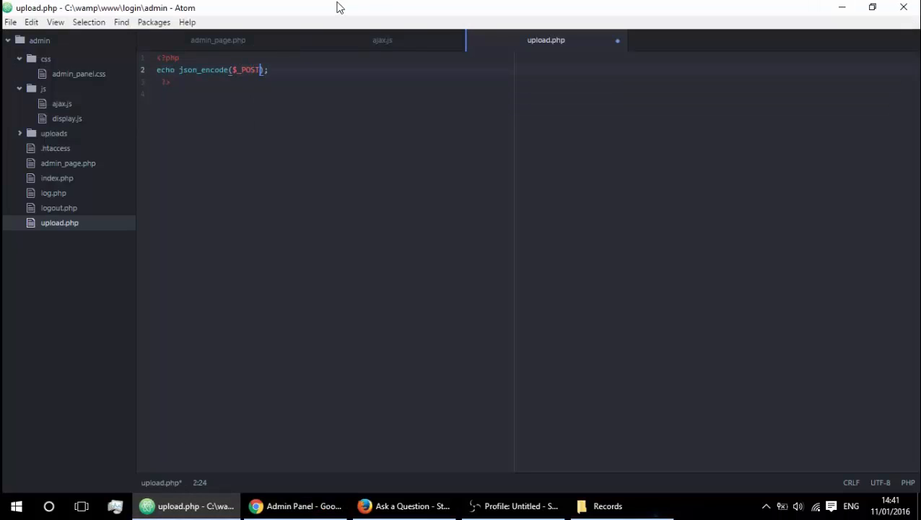
key("ctrl+s")
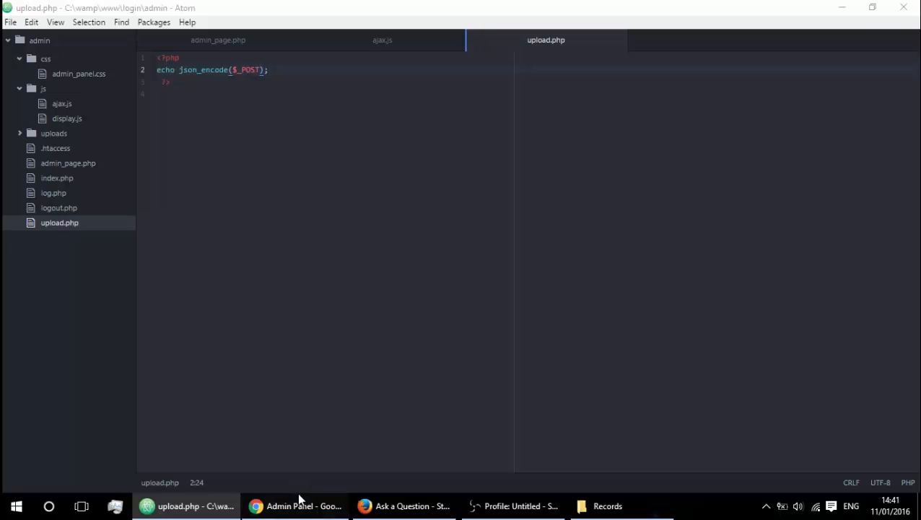
left_click(294, 505)
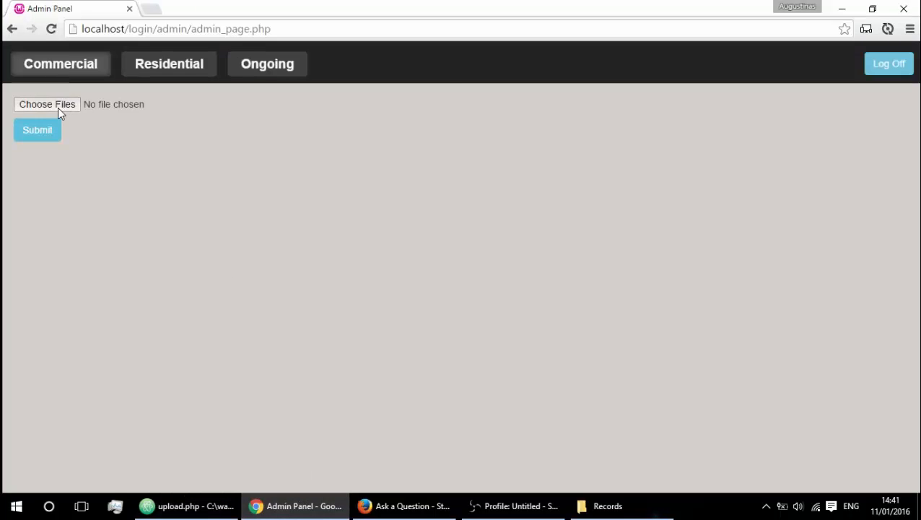
left_click(46, 103)
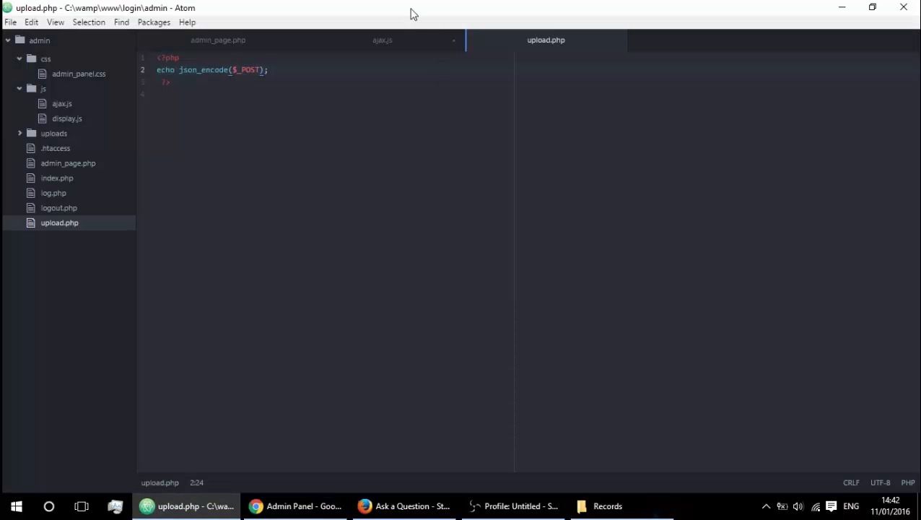
Duplicate the data.append('id', ...) line in ajax.js with the key renamed to 'name_class'.
left_click(381, 40)
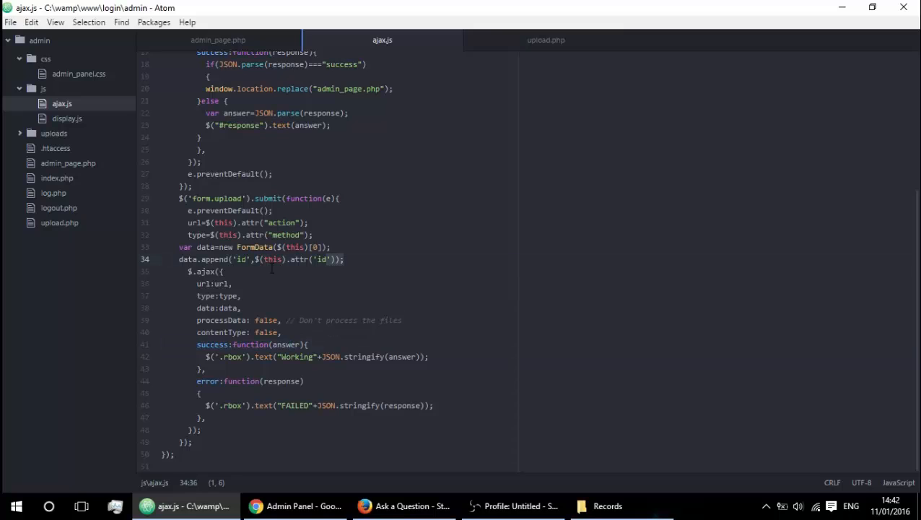
left_click(345, 260)
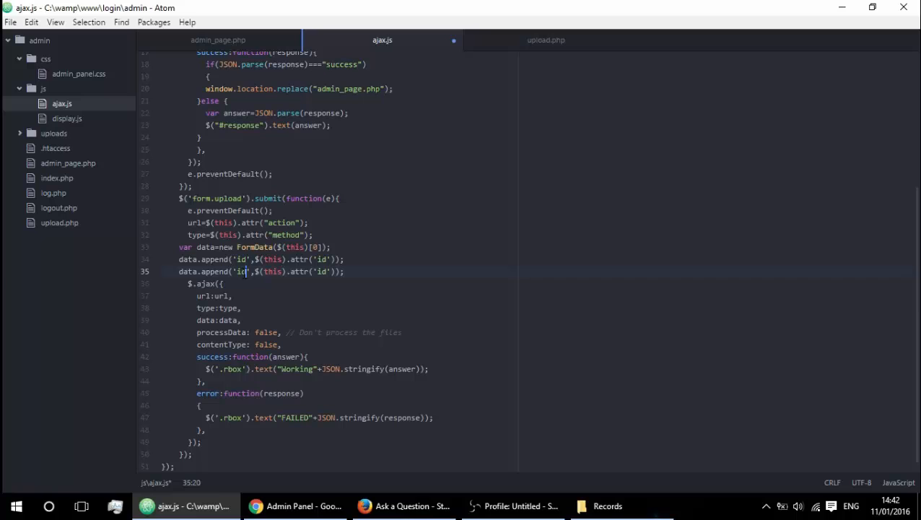
double_click(239, 271)
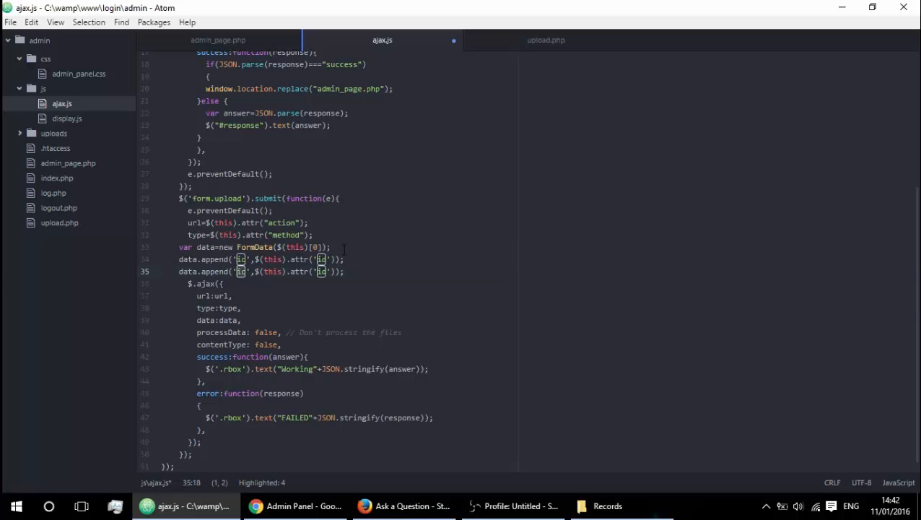
type("name_cl")
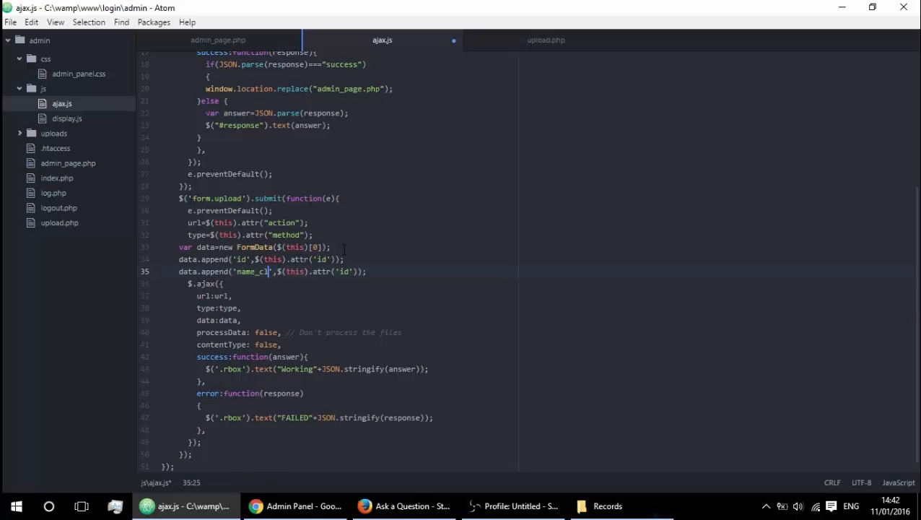
type("ass")
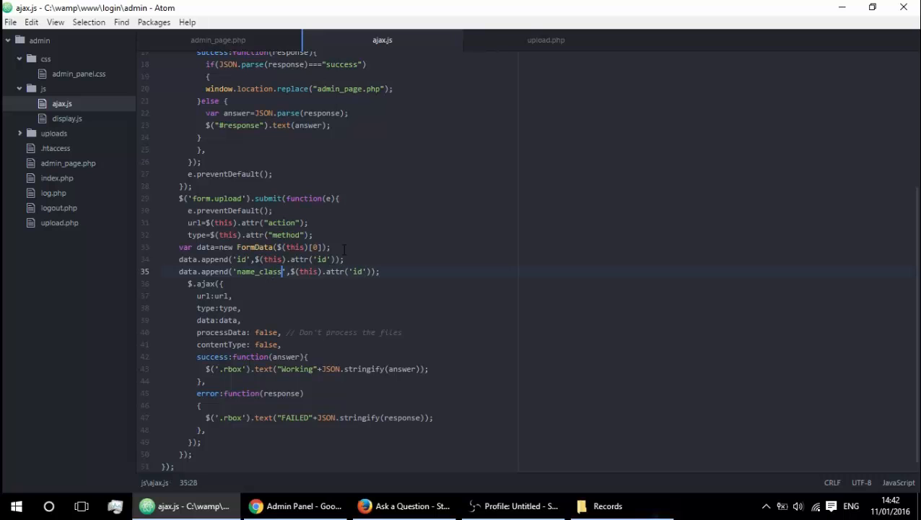
left_click(294, 506)
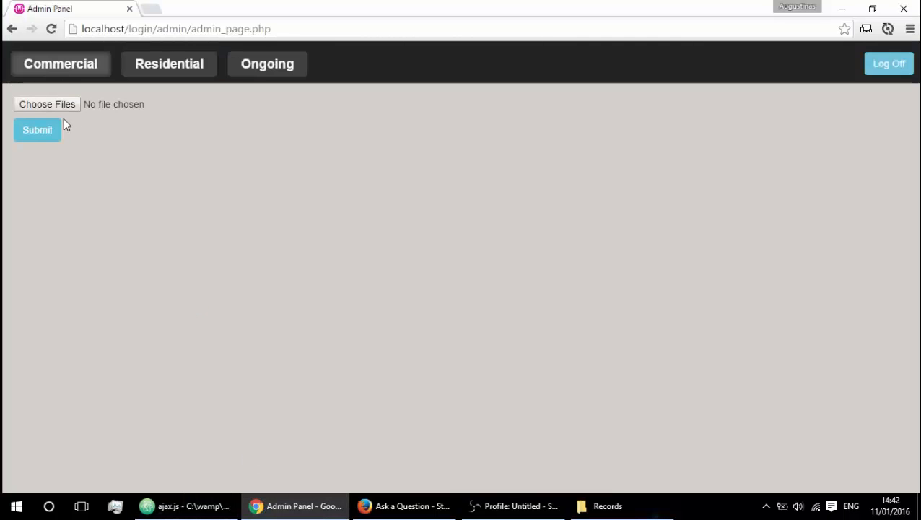
Upload image6.jpg and get JSON showing id and name_class both as Commercial.
left_click(46, 104)
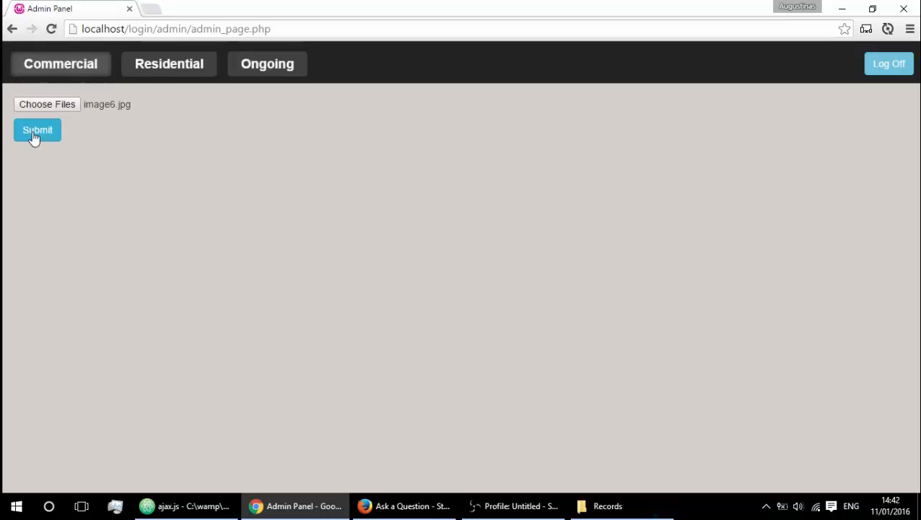
left_click(37, 130)
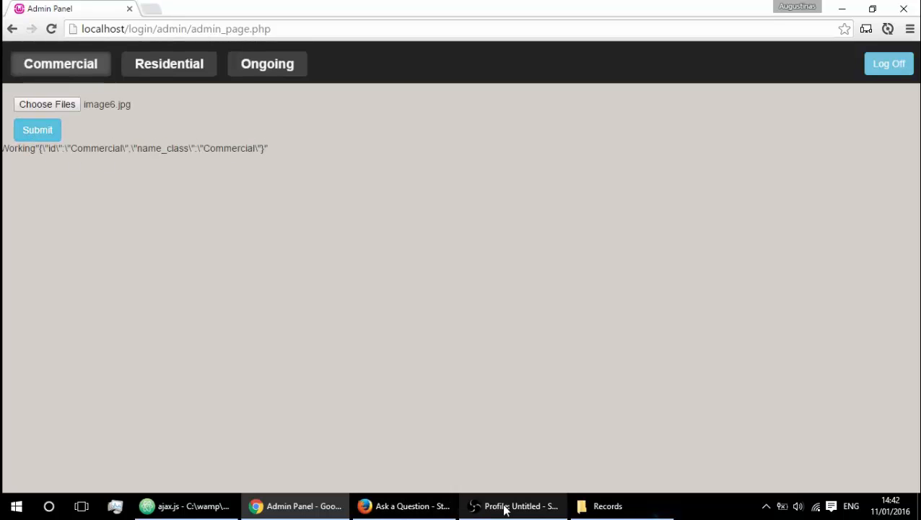
left_click(187, 505)
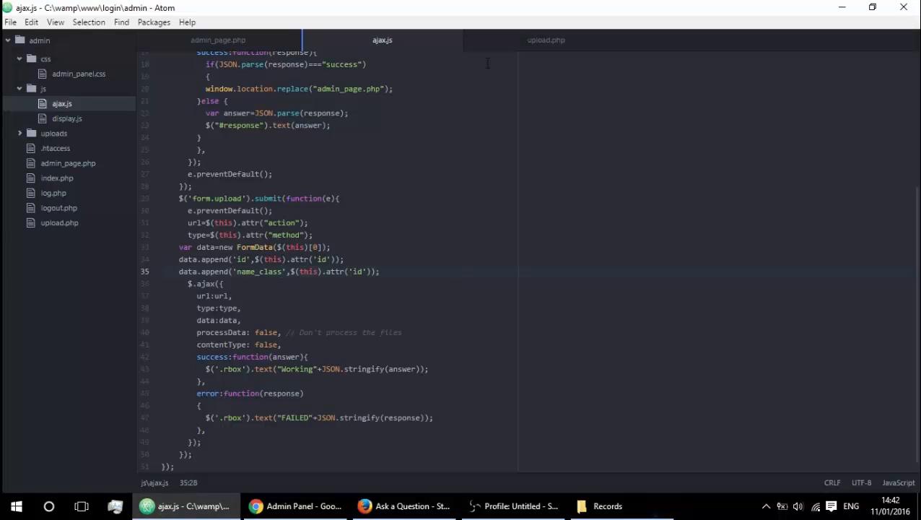
Trim upload.php's json_encode argument from $_POST to $_, leaving it unsaved.
left_click(545, 40)
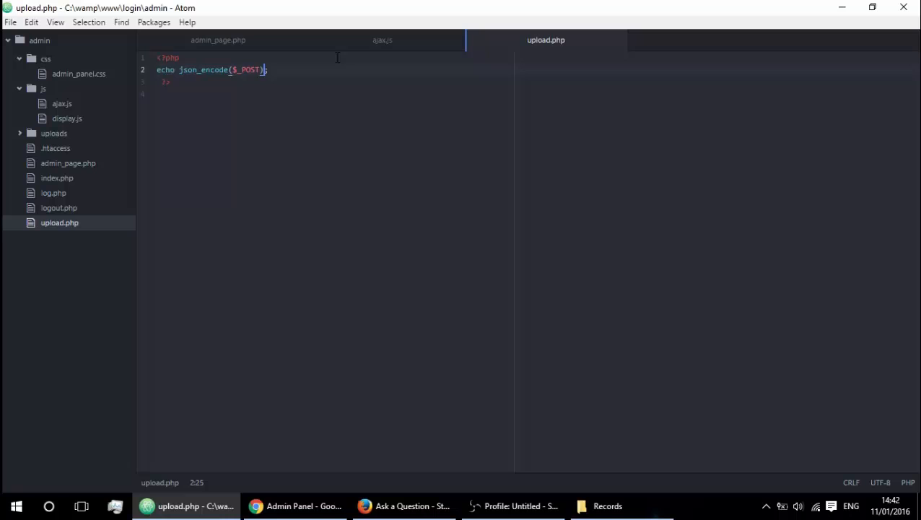
key("BackSpace")
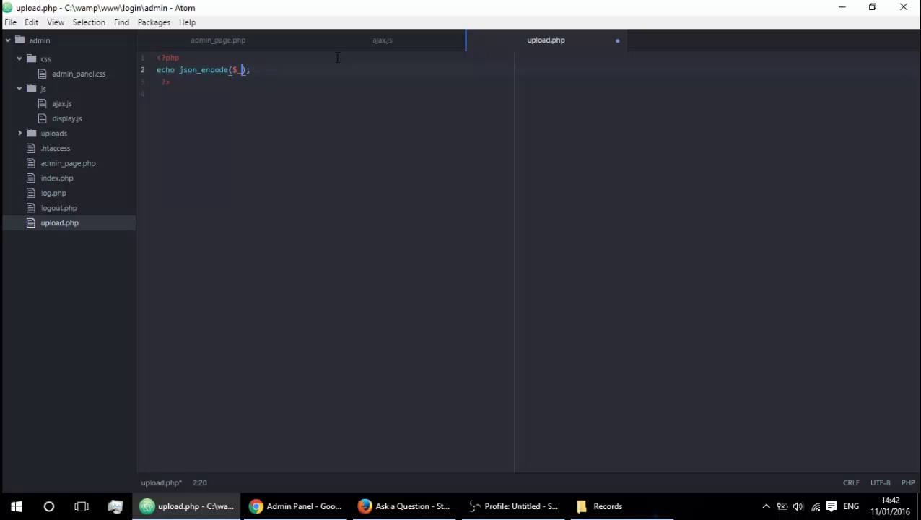
left_click(218, 41)
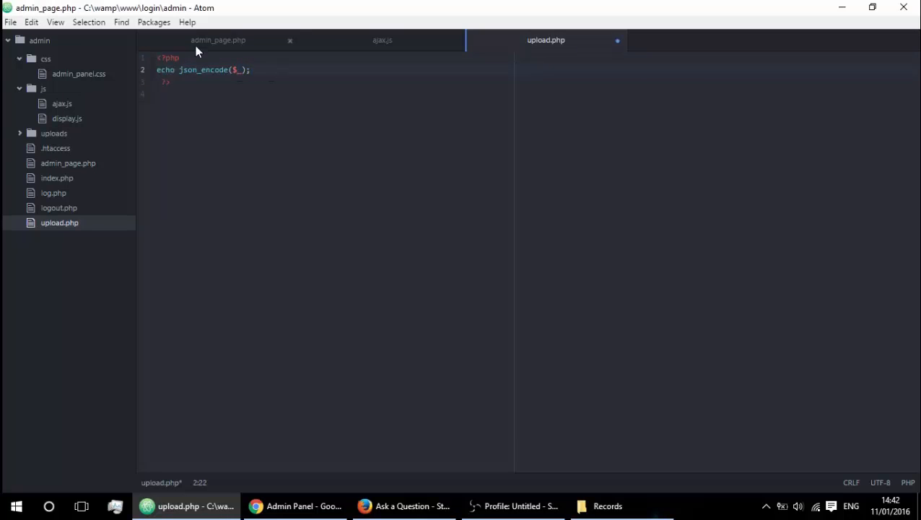